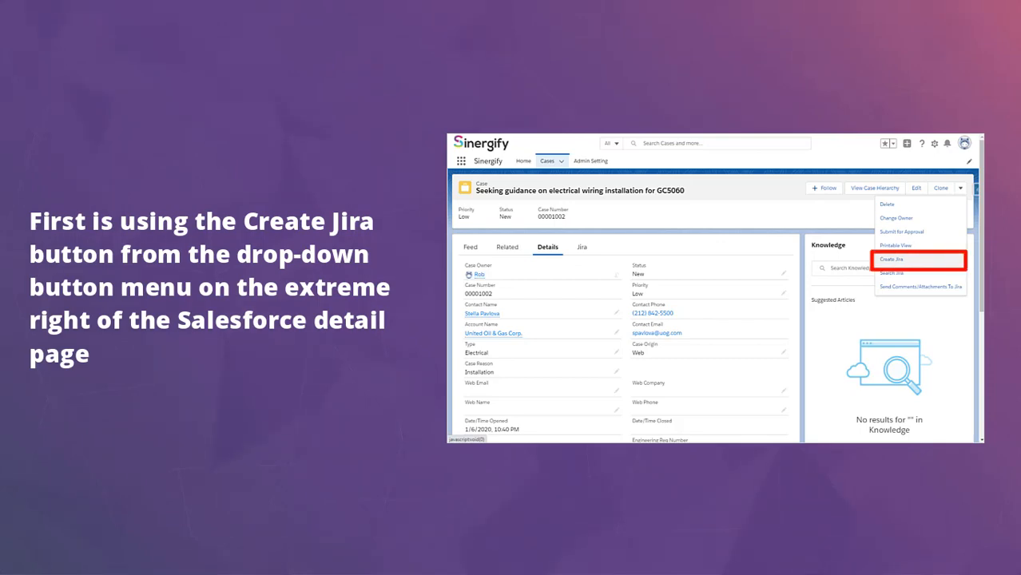
Launch Create Jira from the electrical wiring case's actions dropdown
{"action": "left_click", "coordinate": [582, 246]}
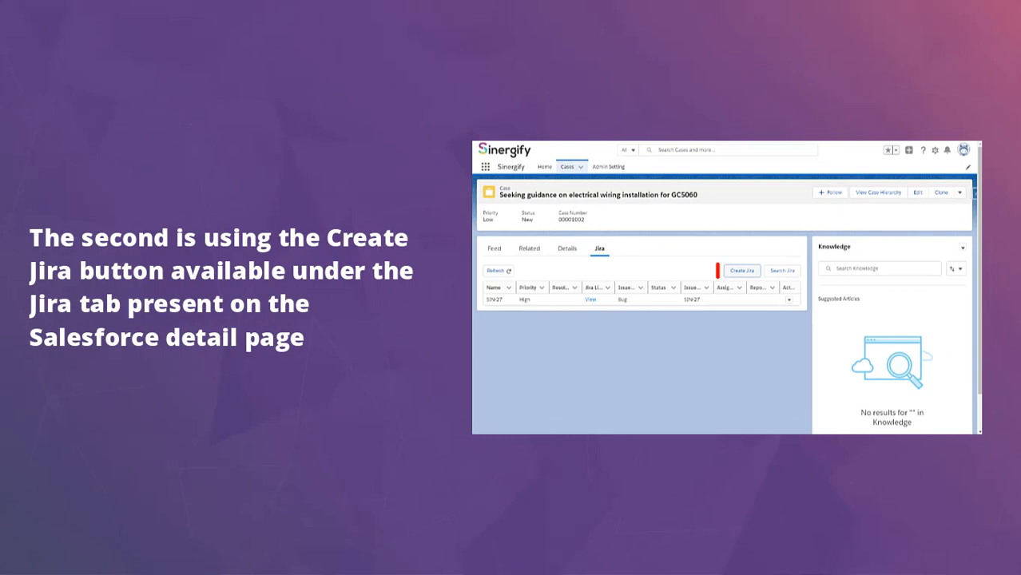
{"action": "left_click", "coordinate": [742, 272]}
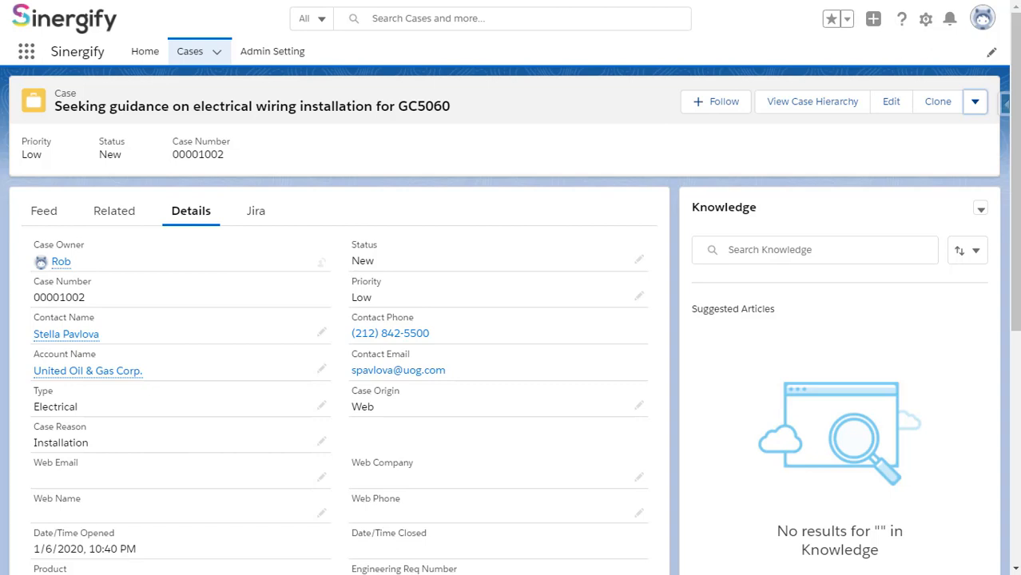
{"action": "left_click", "coordinate": [975, 103]}
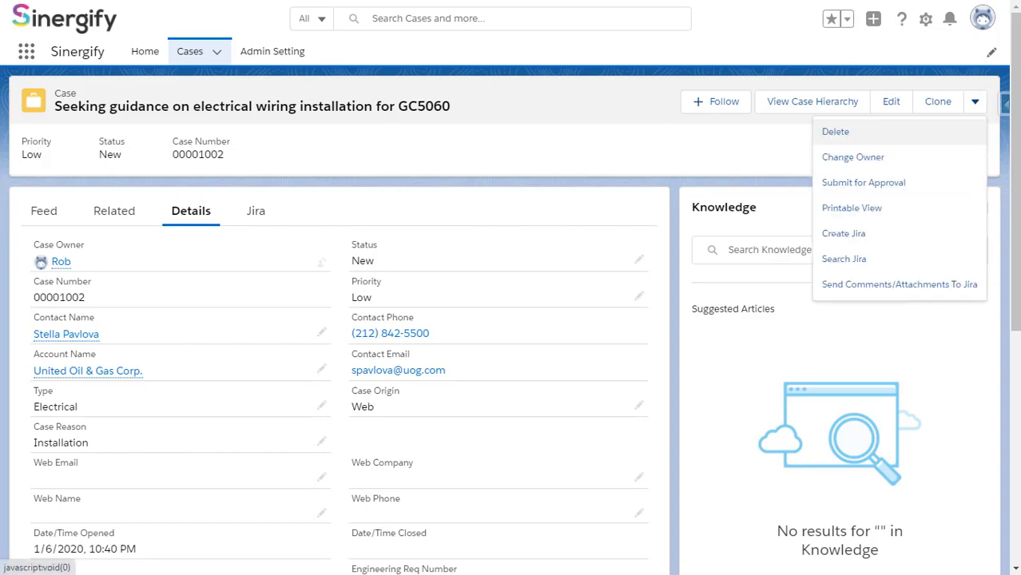
{"action": "mouse_move", "coordinate": [844, 233]}
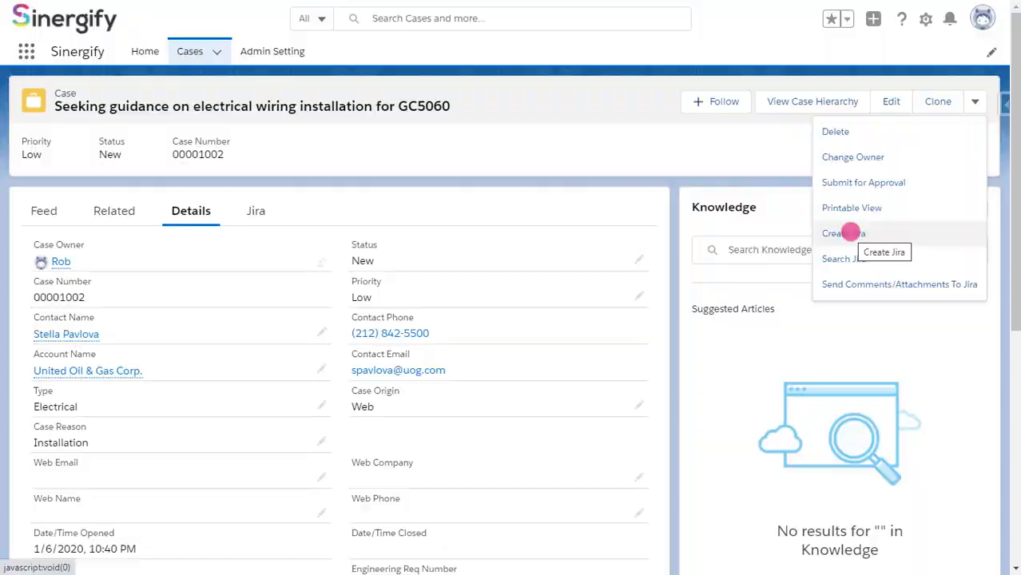
{"action": "left_click", "coordinate": [844, 233]}
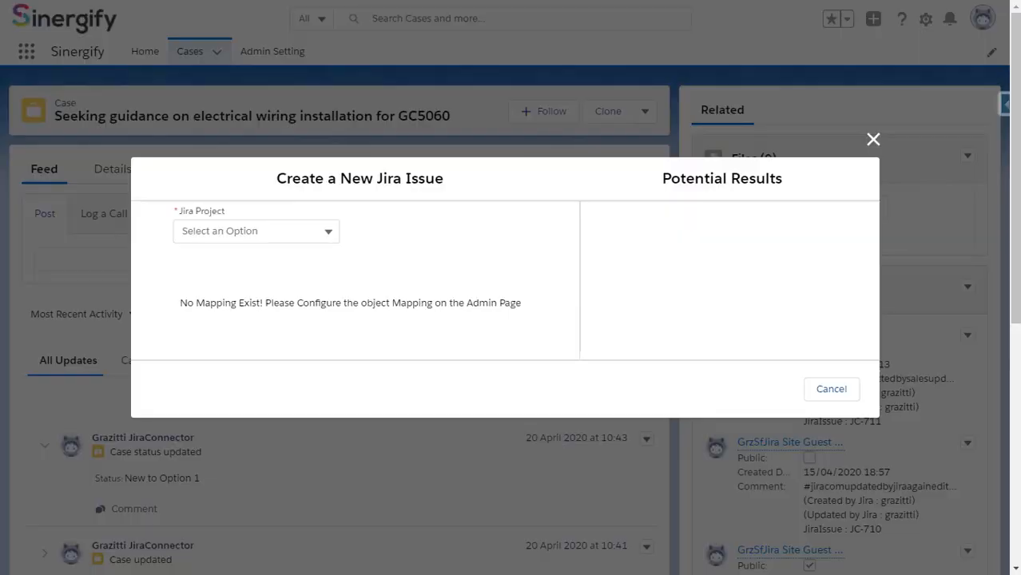
Choose Grazitti Connector as the Jira project for the new issue
{"action": "left_click", "coordinate": [256, 230]}
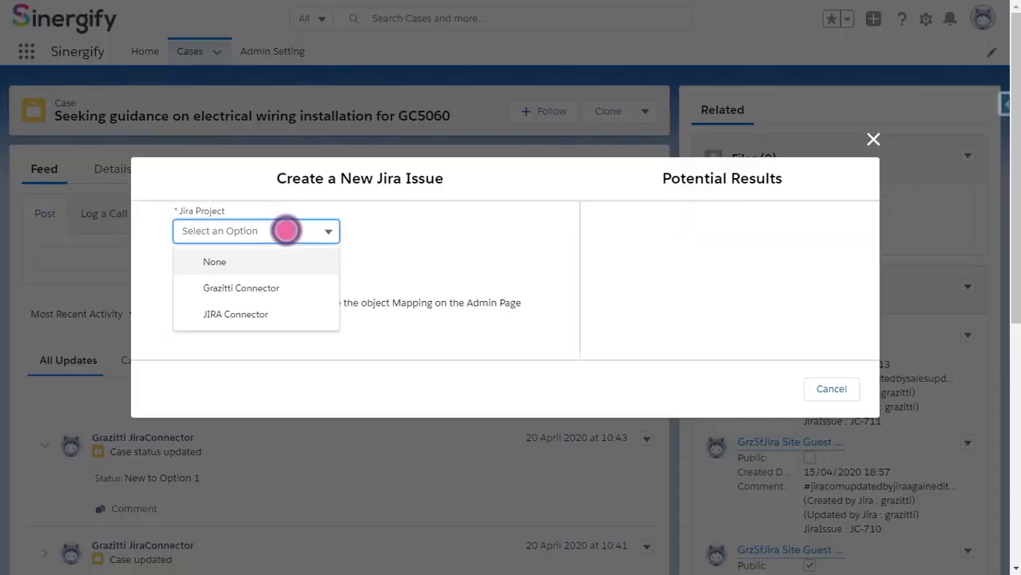
{"action": "left_click", "coordinate": [240, 287]}
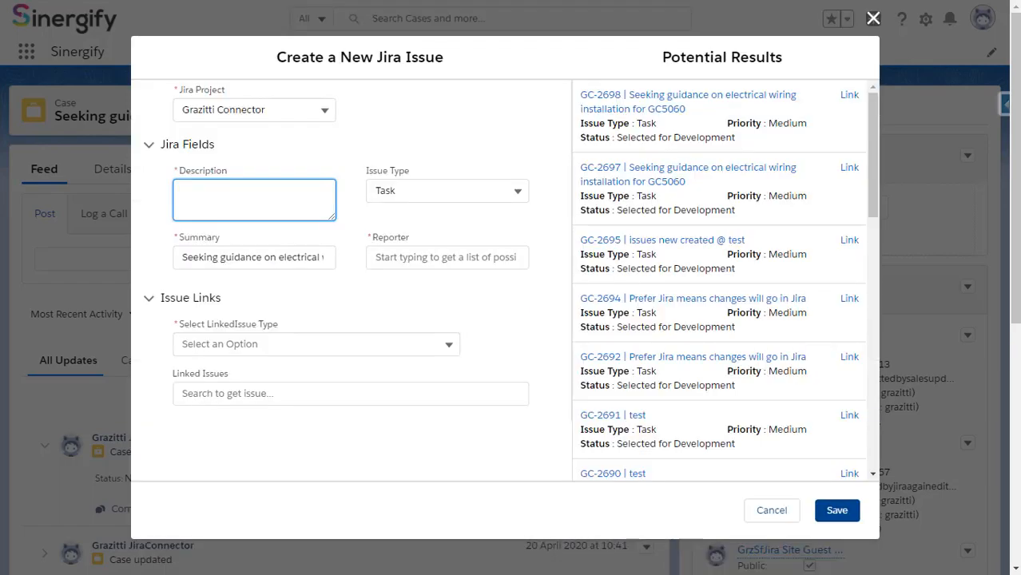
Describe the issue as Motor Issue and keep Task as the issue type
{"action": "left_click", "coordinate": [254, 198]}
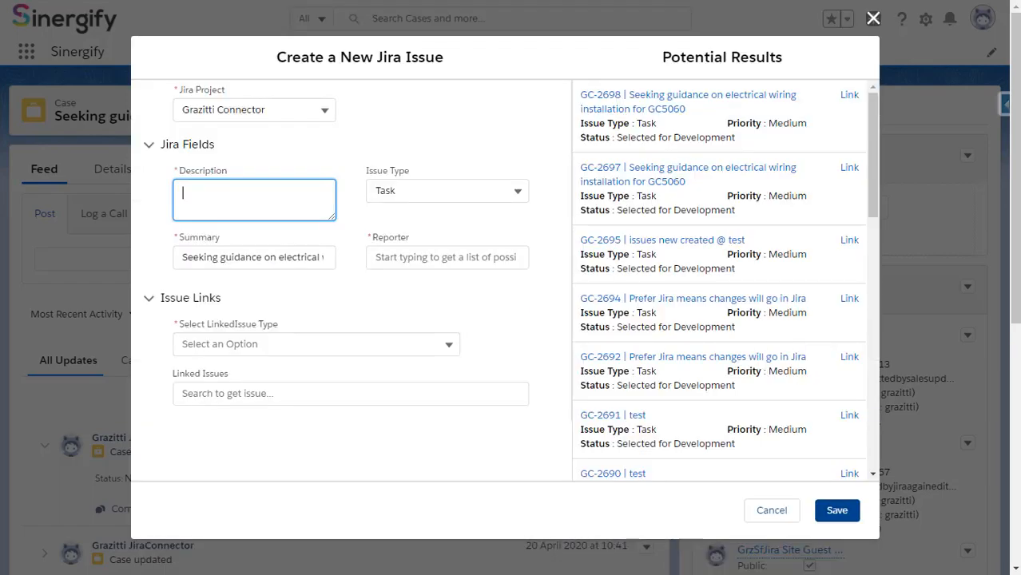
{"action": "type", "text": "Mot"}
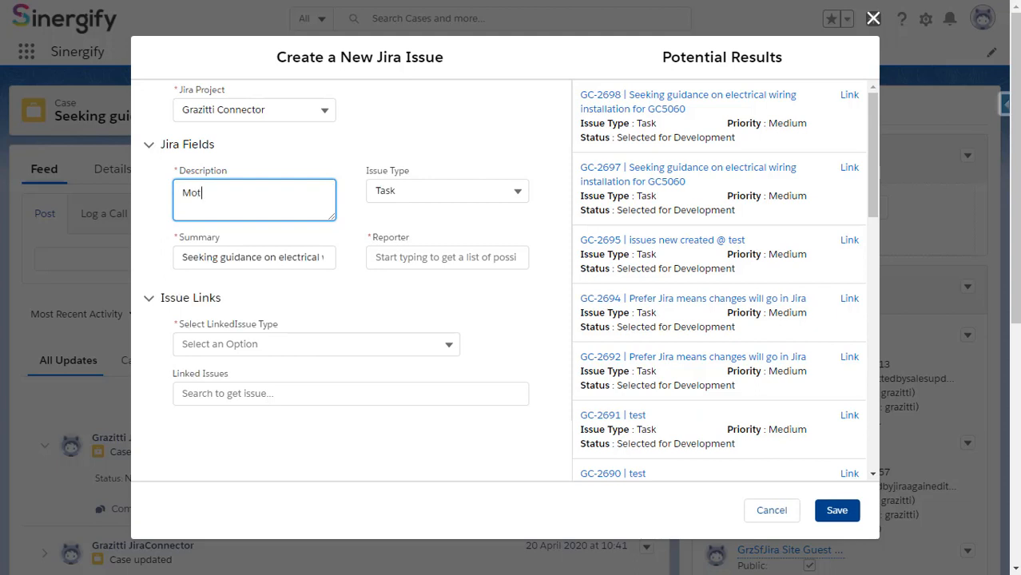
{"action": "left_click", "coordinate": [447, 190]}
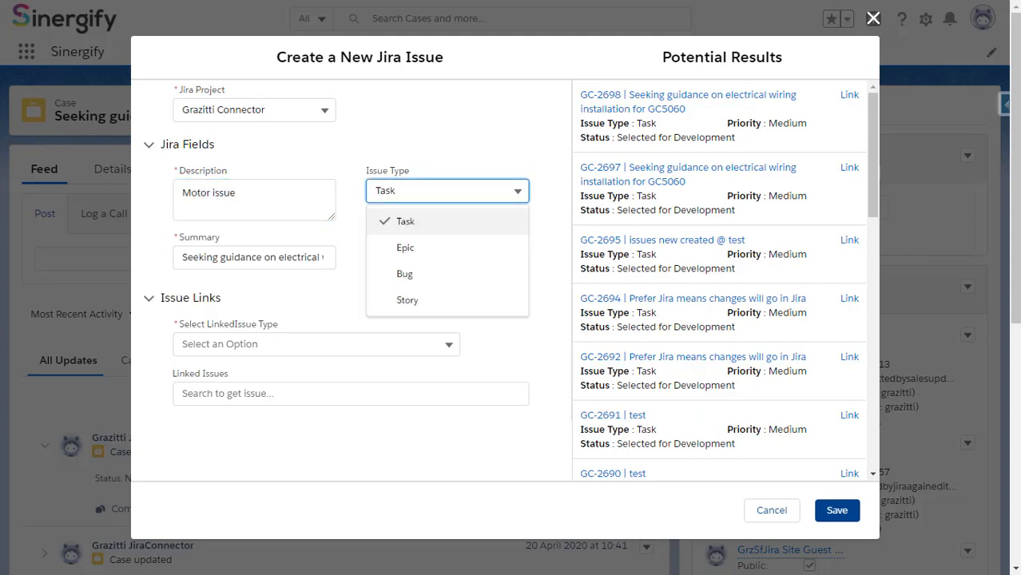
{"action": "left_click", "coordinate": [406, 220]}
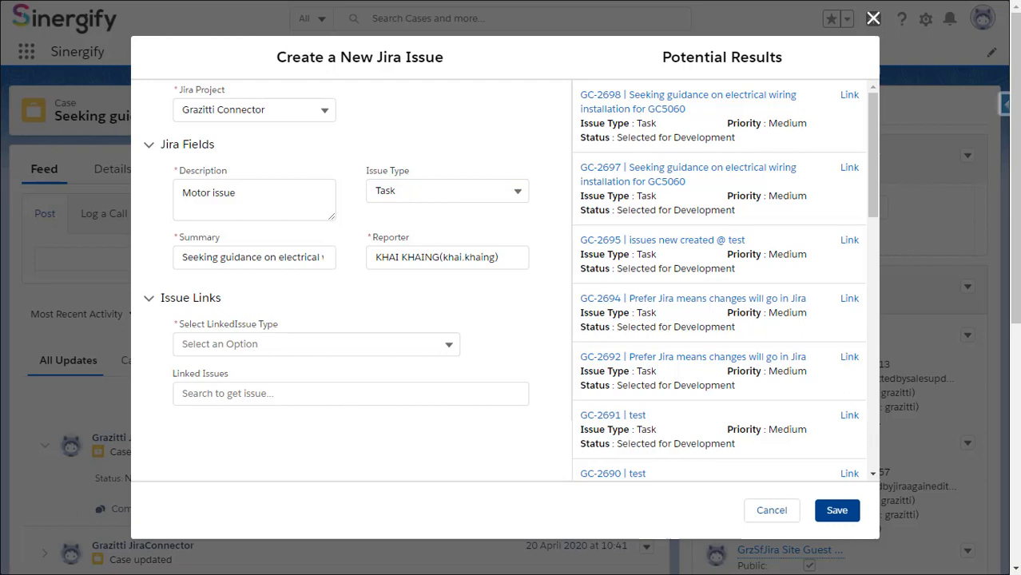
Set the linked issue type to Duplicate and save, so SIN-27 appears under the case
{"action": "left_click", "coordinate": [316, 344]}
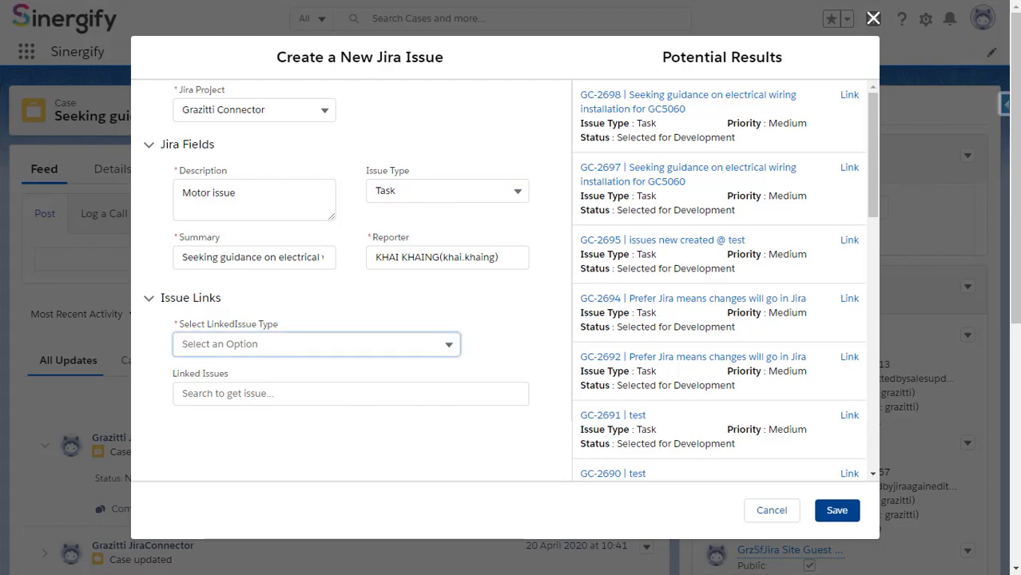
{"action": "left_click", "coordinate": [317, 344]}
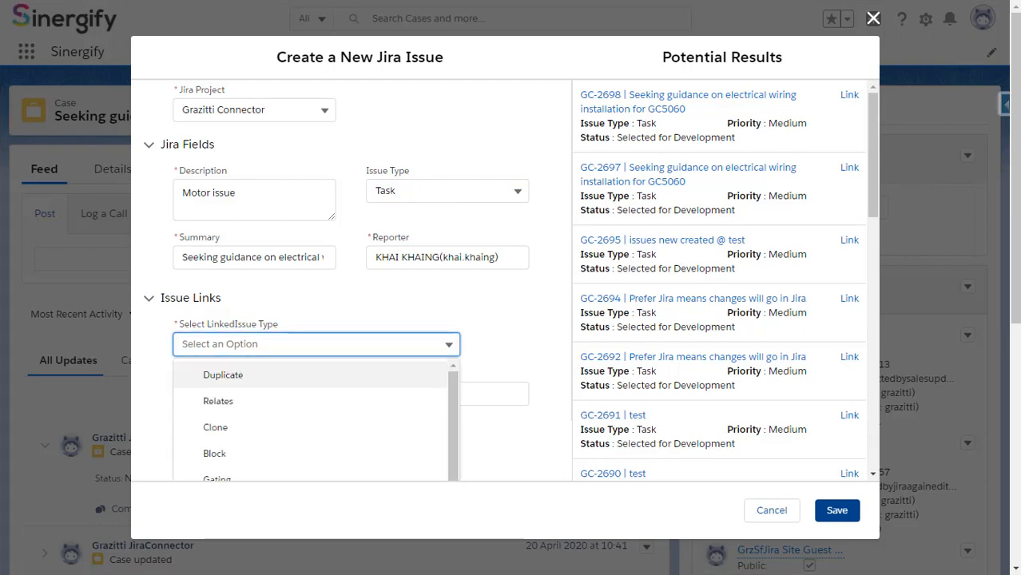
{"action": "left_click", "coordinate": [224, 374]}
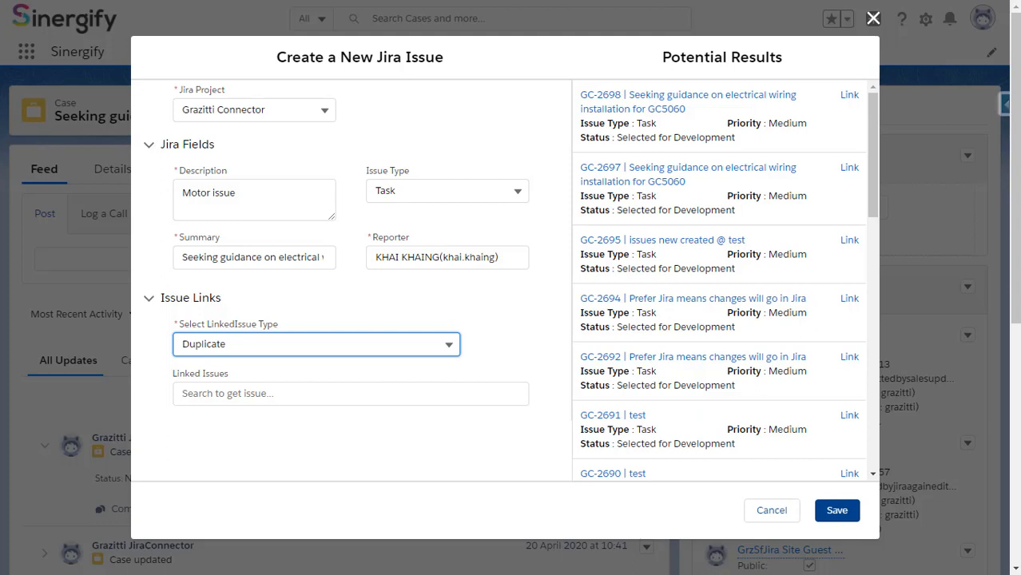
{"action": "left_click", "coordinate": [838, 510]}
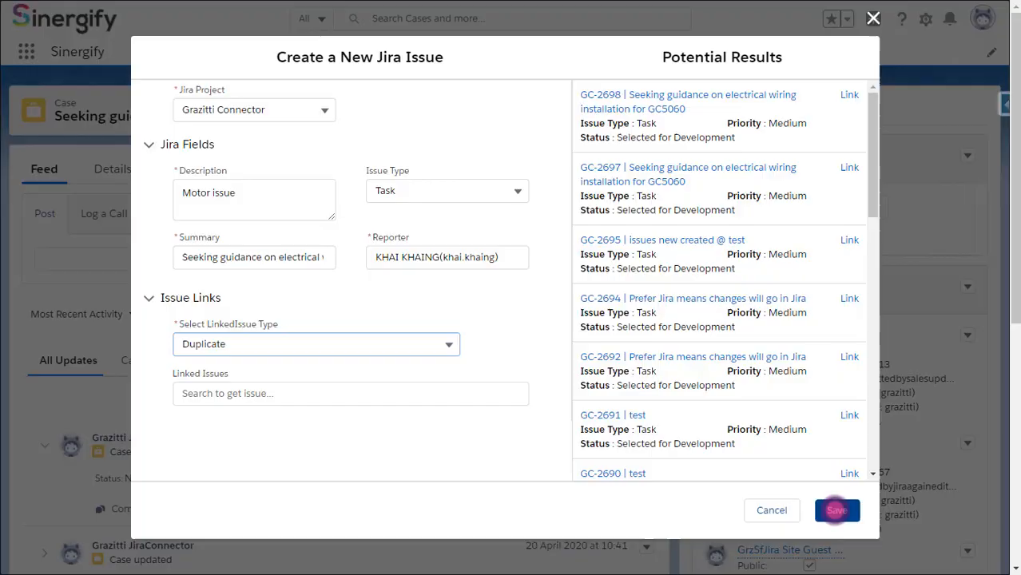
{"action": "left_click", "coordinate": [838, 510]}
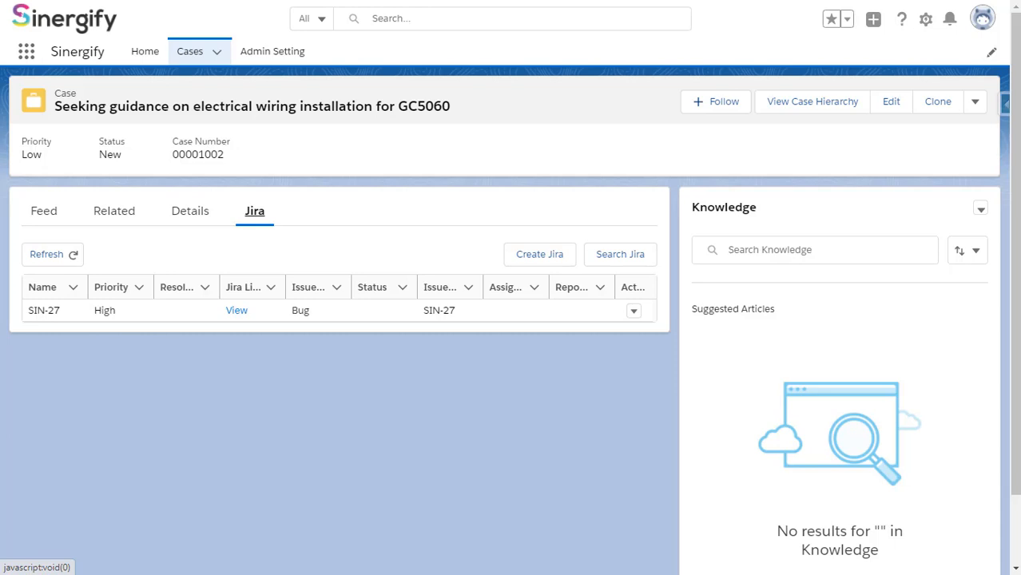
From the case's Jira tab, start another Jira issue in the Grazitti Connector project
{"action": "left_click", "coordinate": [254, 211]}
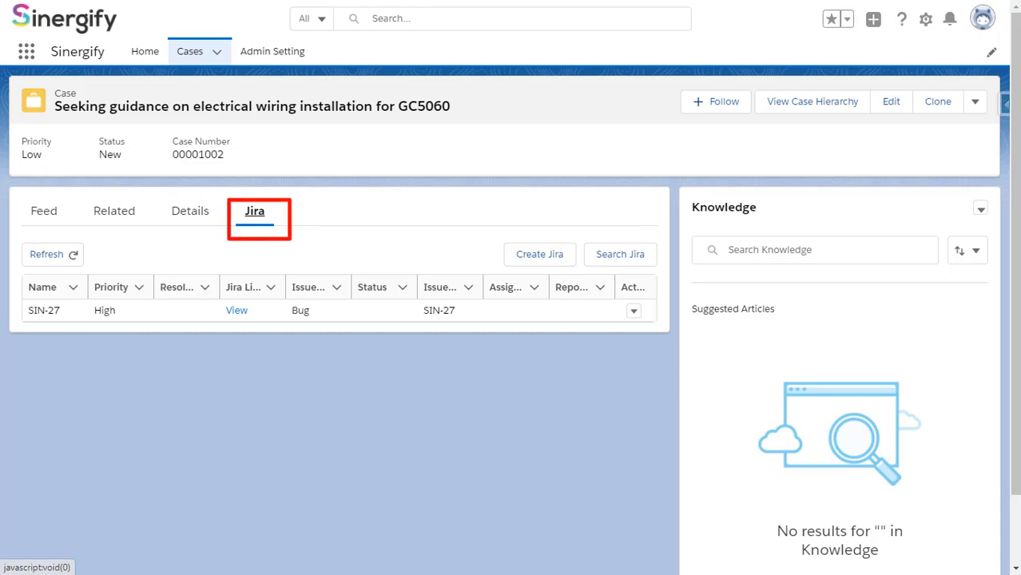
{"action": "left_click", "coordinate": [540, 254]}
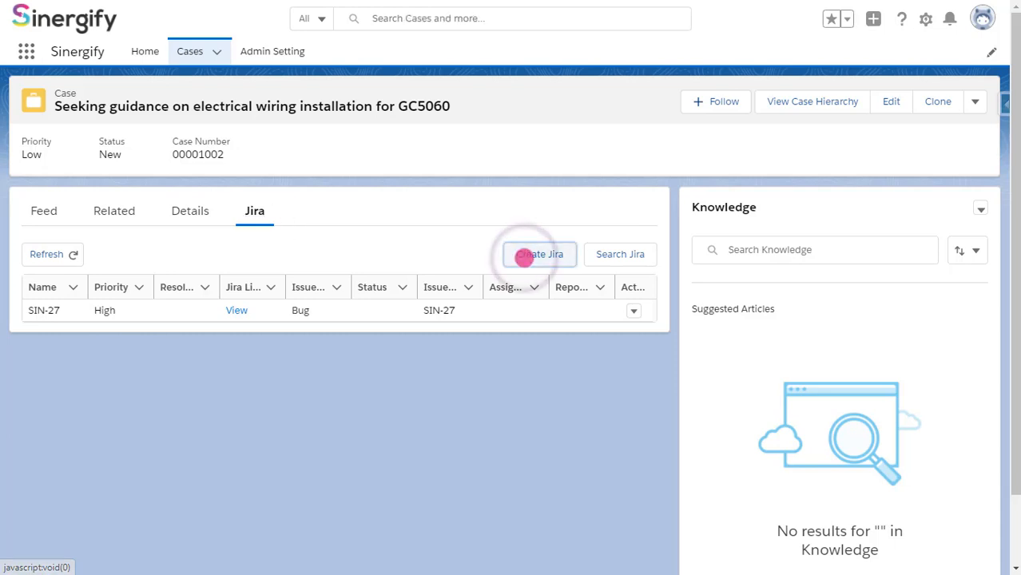
{"action": "left_click", "coordinate": [541, 254]}
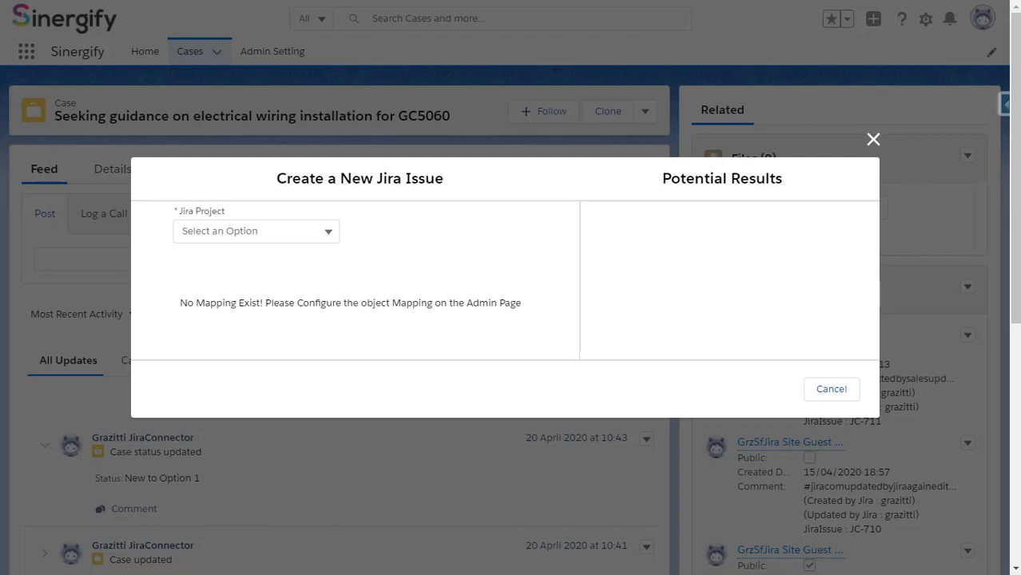
{"action": "left_click", "coordinate": [256, 230]}
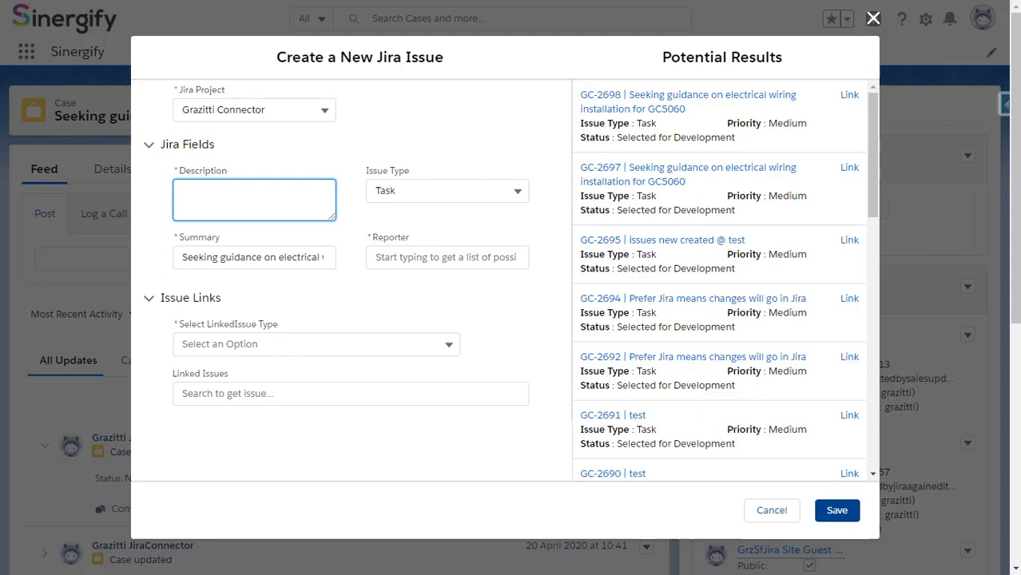
Save a second issue described as Motor Issue with a reporter, adding SIN-28 to the list
{"action": "type", "text": "Motor iss"}
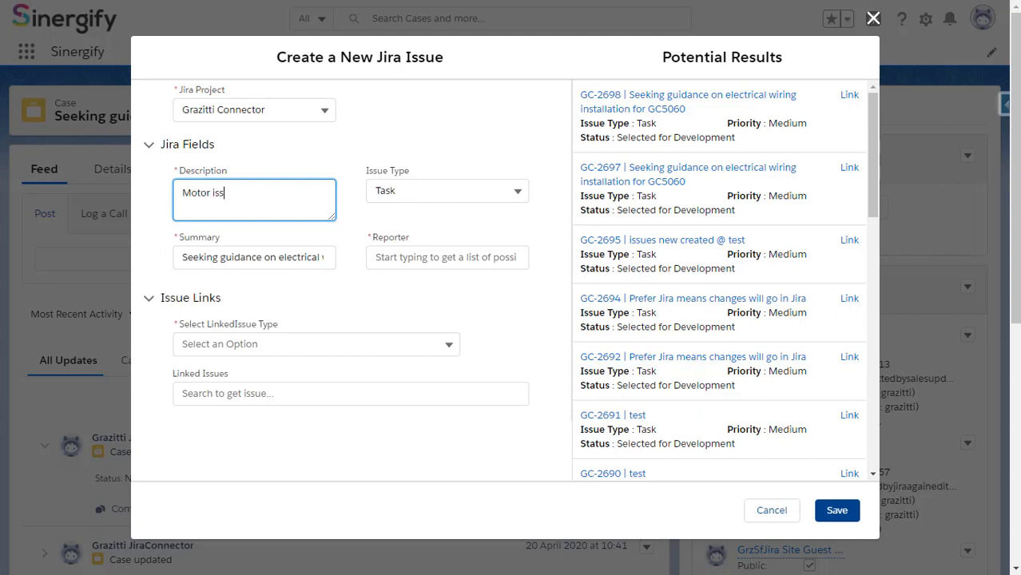
{"action": "left_click", "coordinate": [448, 190]}
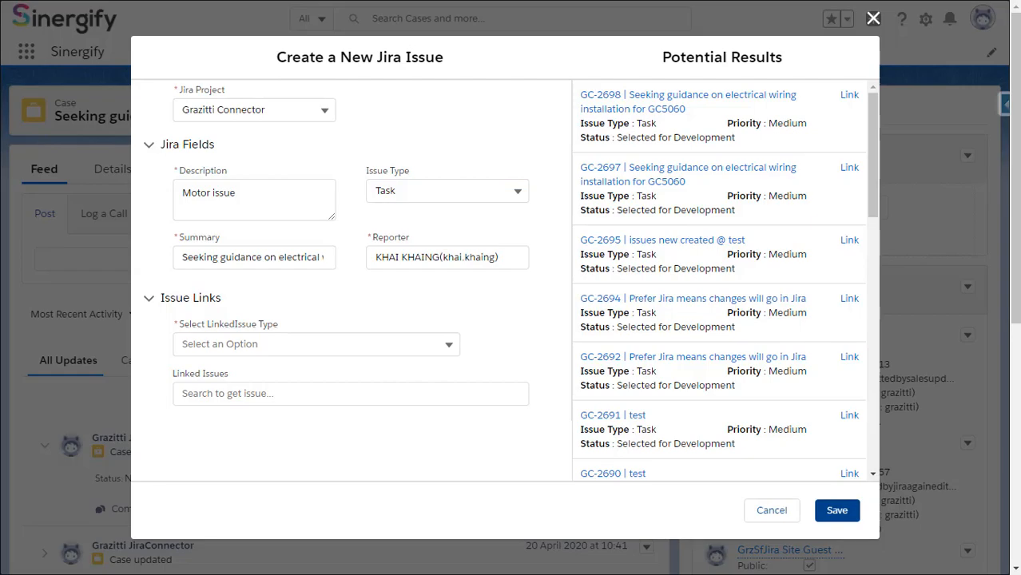
{"action": "left_click", "coordinate": [837, 511]}
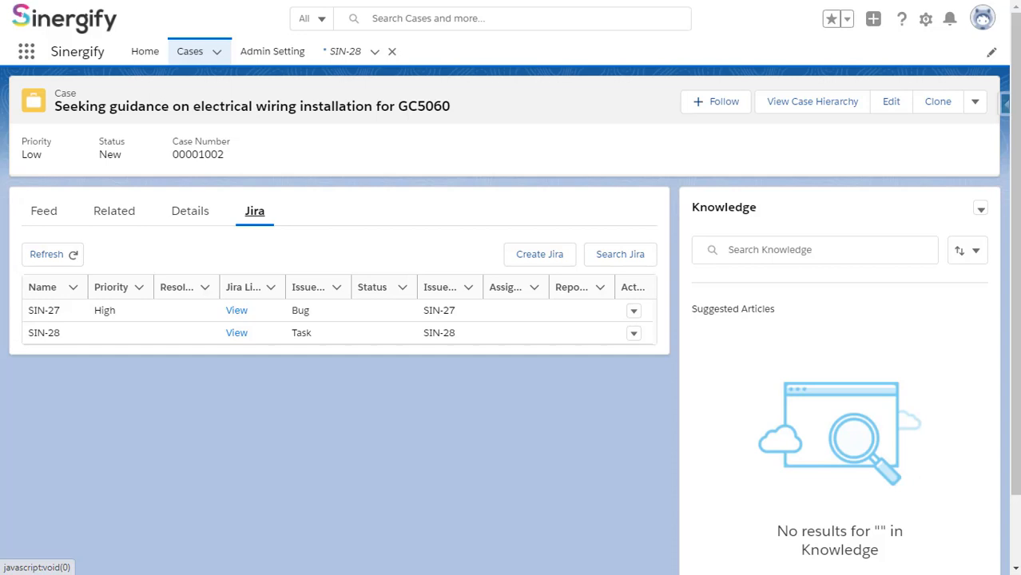
View the SIN-27 row to open that issue in Jira
{"action": "left_click", "coordinate": [42, 287]}
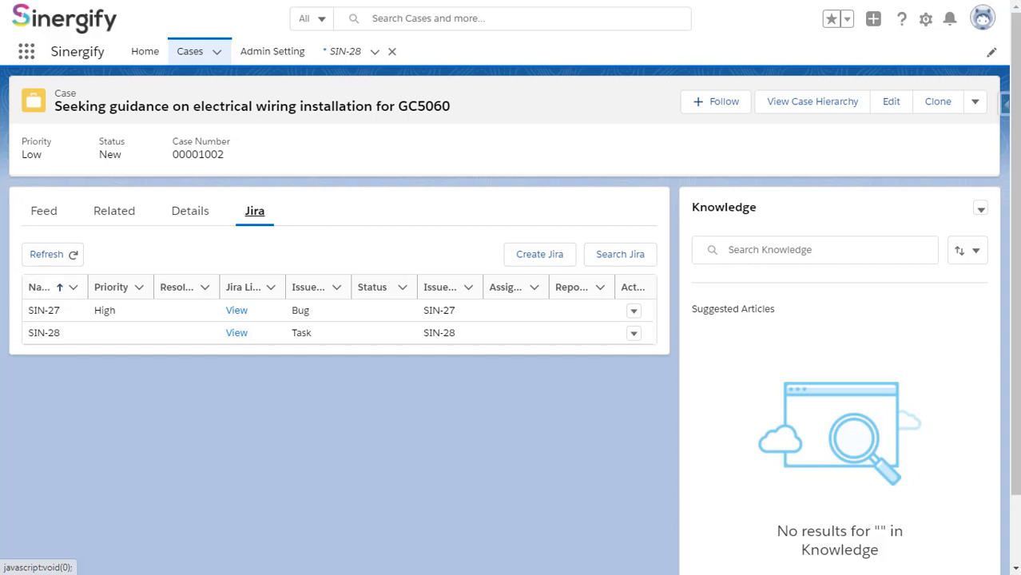
{"action": "left_click", "coordinate": [237, 310]}
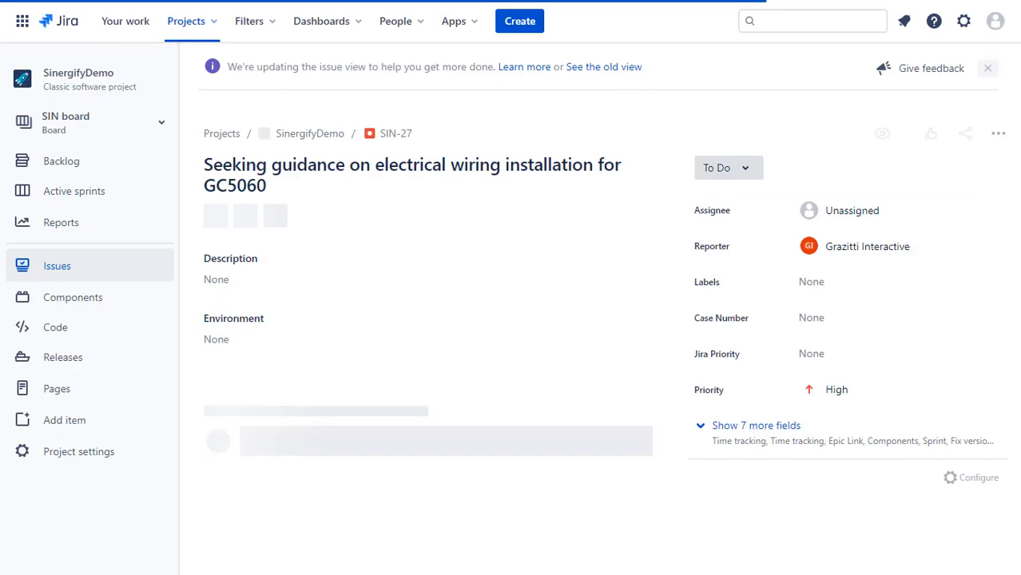